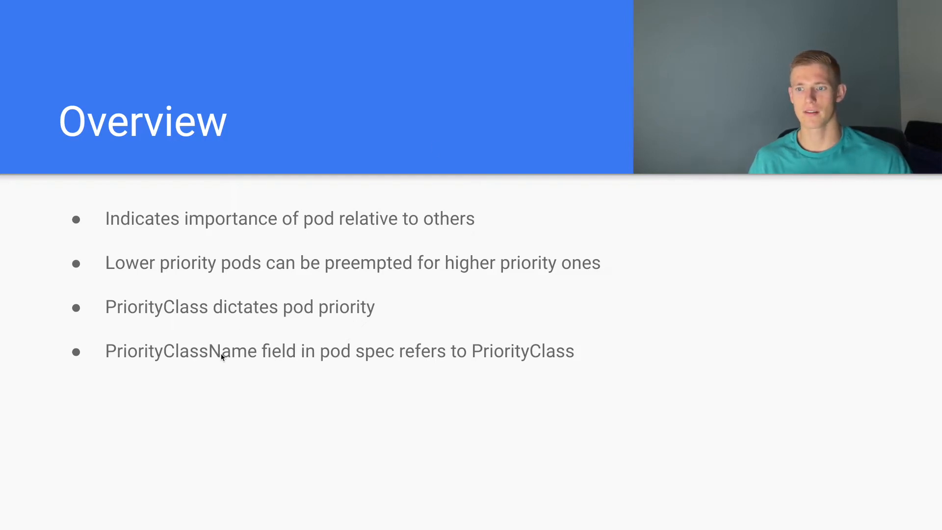
{"action": "mouse_move", "coordinate": [212, 373]}
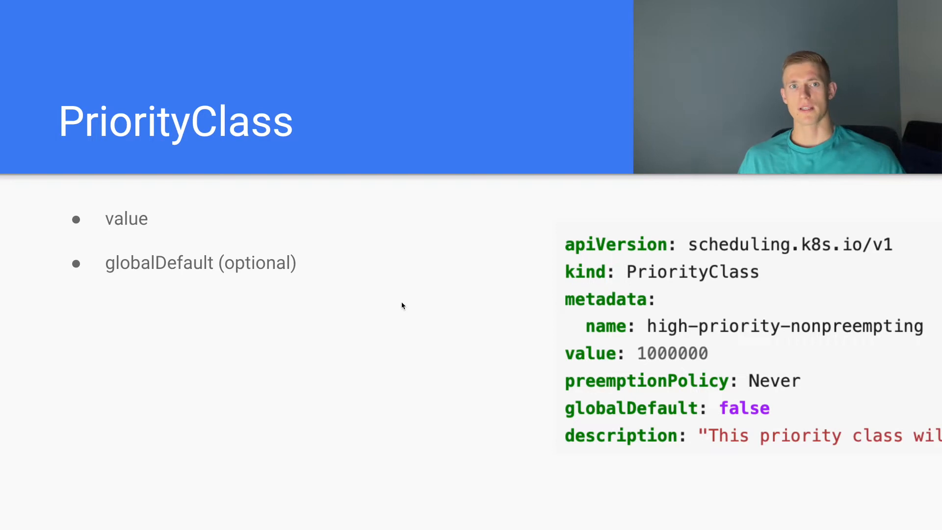
{"action": "mouse_move", "coordinate": [565, 346]}
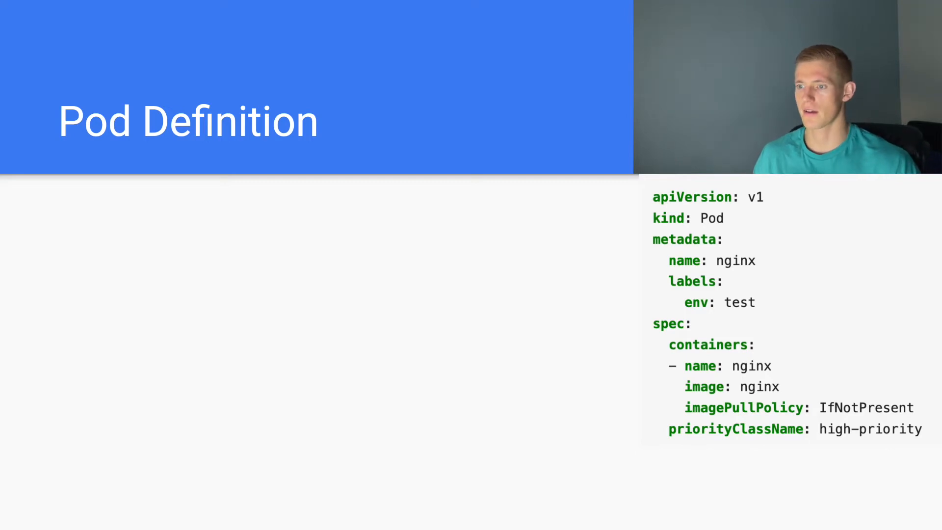
{"action": "mouse_move", "coordinate": [674, 380]}
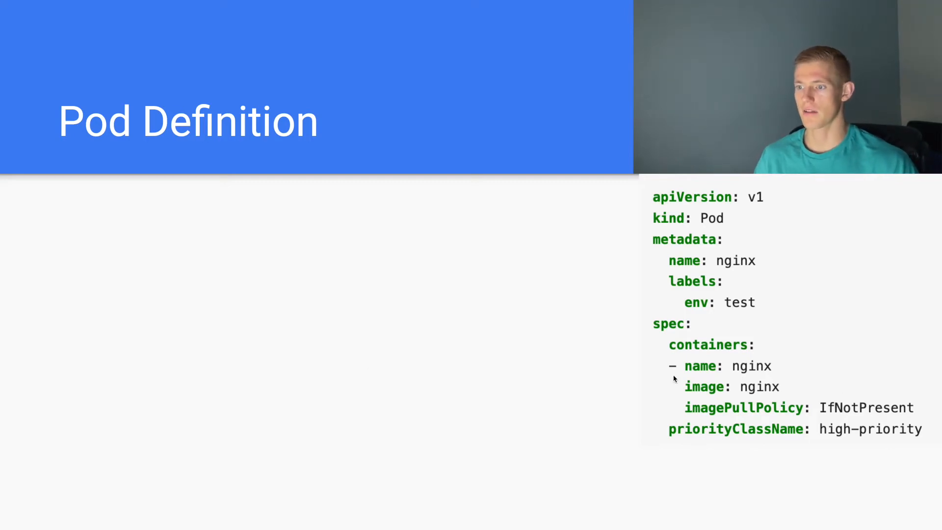